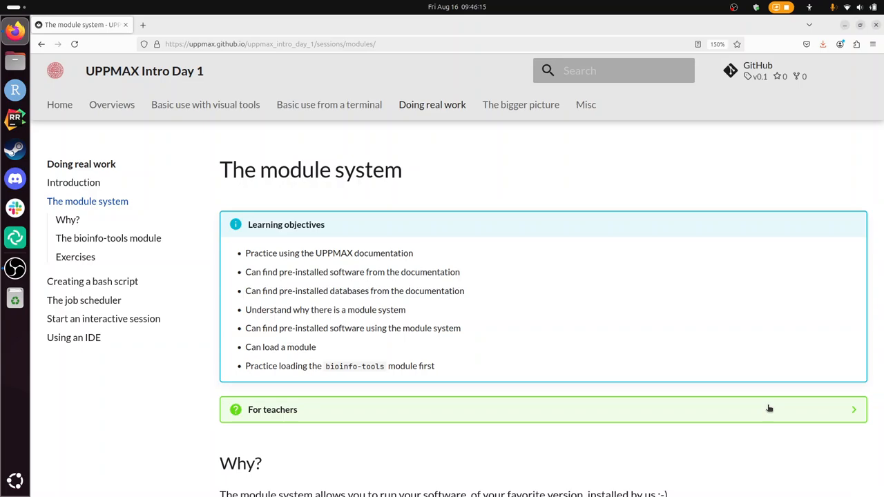
mouse_move(587, 245)
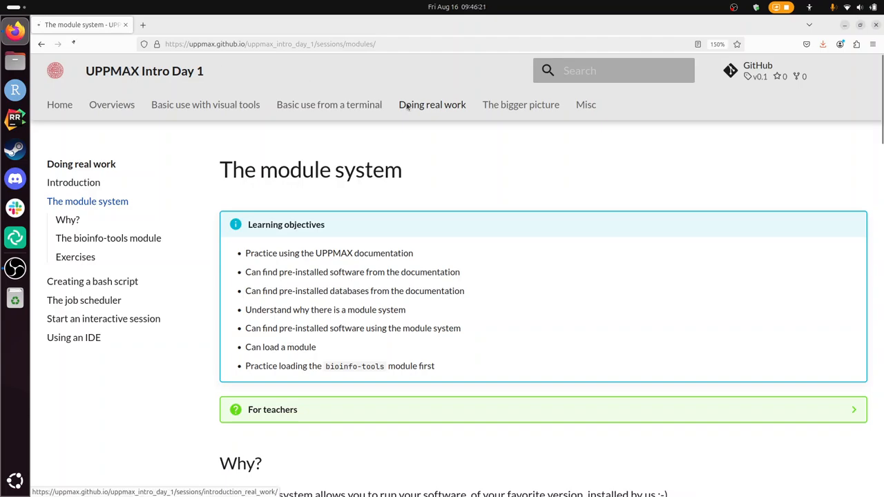
- Open the Doing real work introduction and scroll down to the session flowchart
click(73, 182)
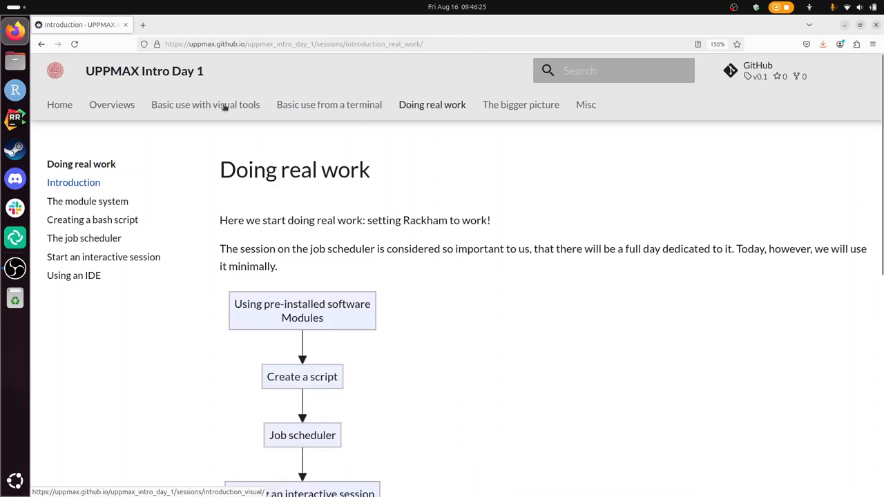
mouse_move(233, 123)
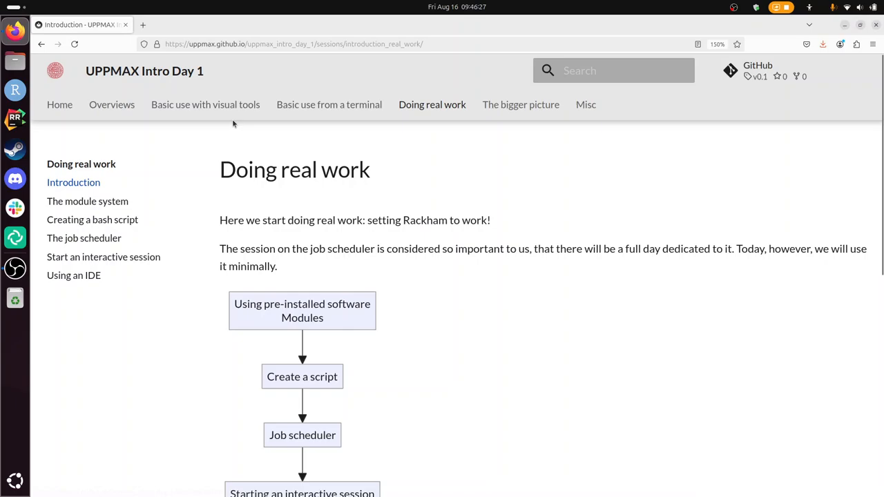
mouse_move(196, 116)
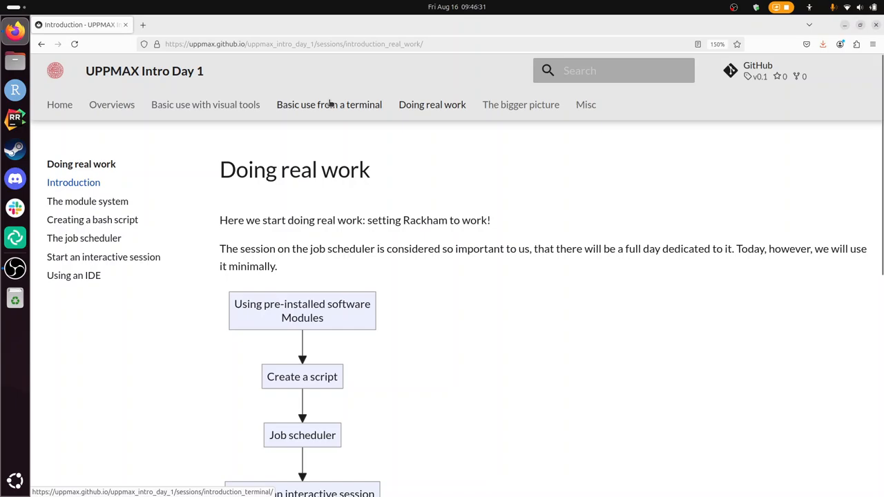
mouse_move(423, 120)
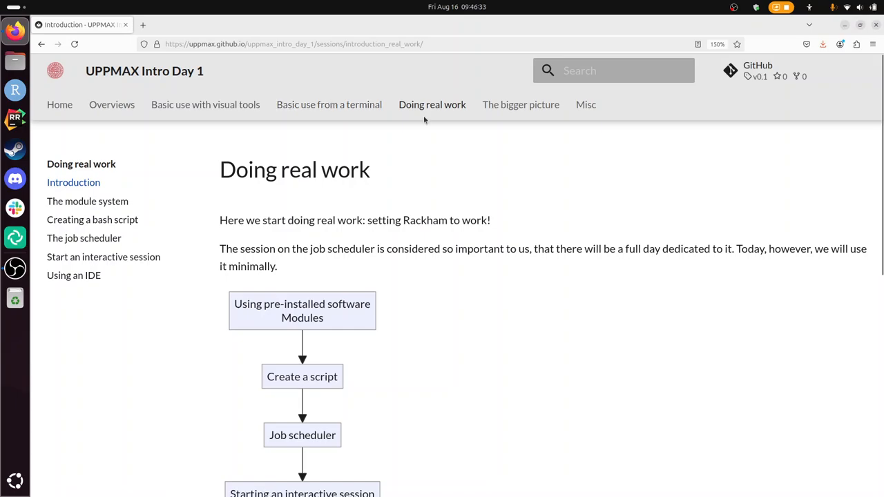
scroll(down, 3)
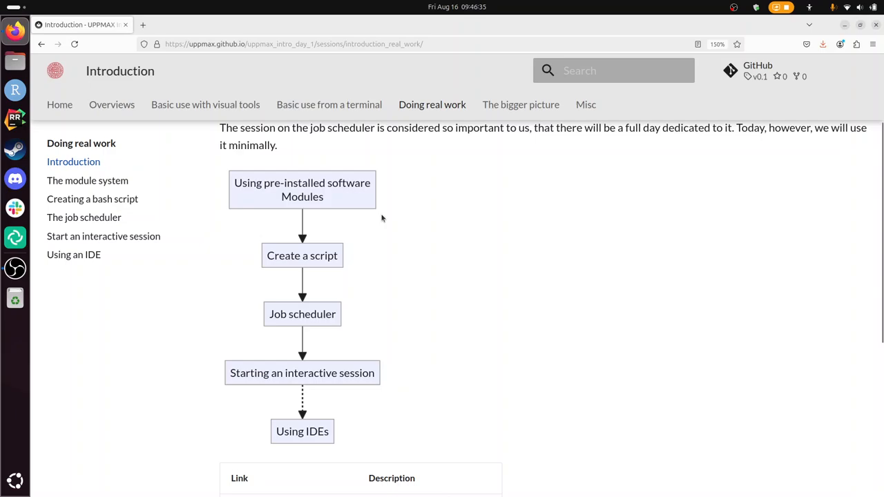
scroll(down, 3)
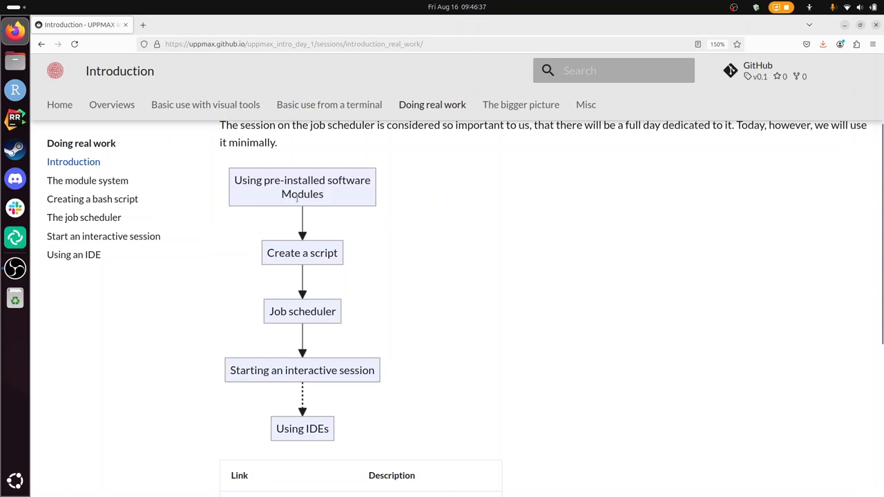
scroll(down, 3)
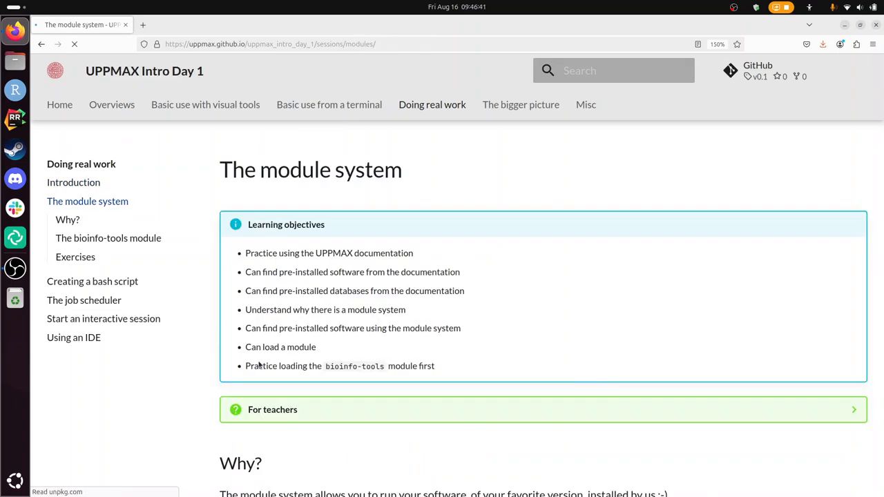
- Scroll The module system page down to Exercise 1 on finding installed software
scroll(down, 3)
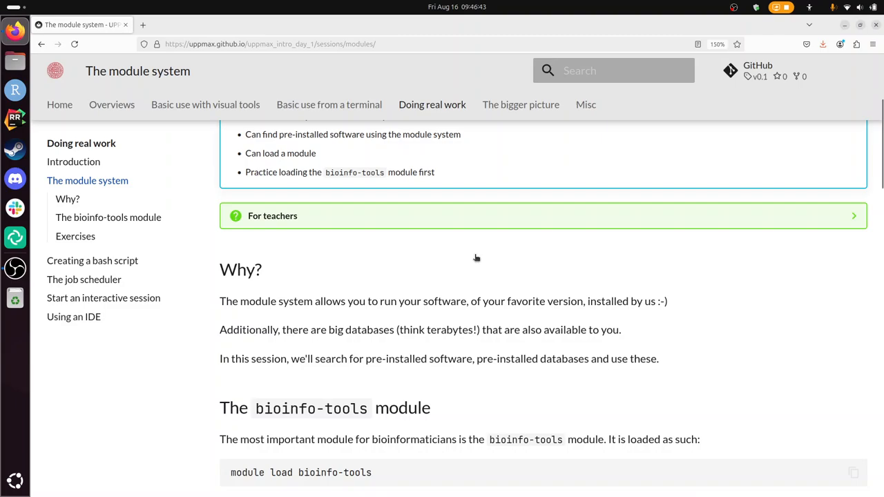
scroll(down, 3)
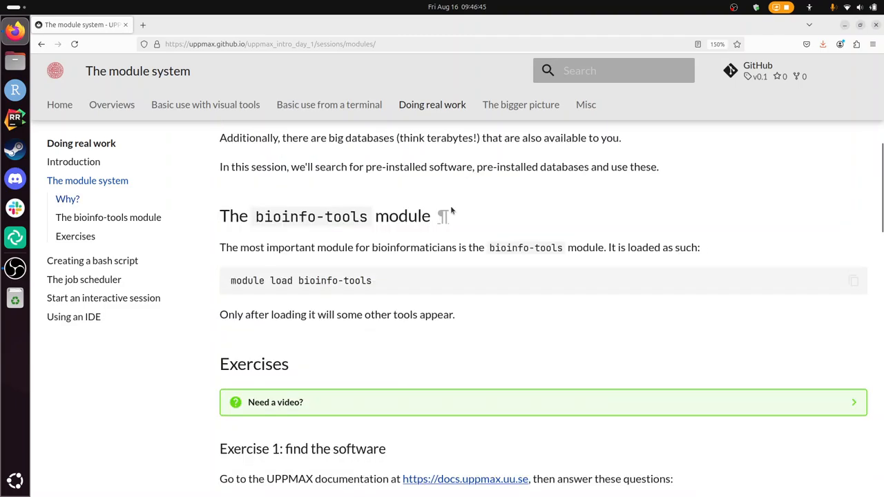
mouse_move(447, 241)
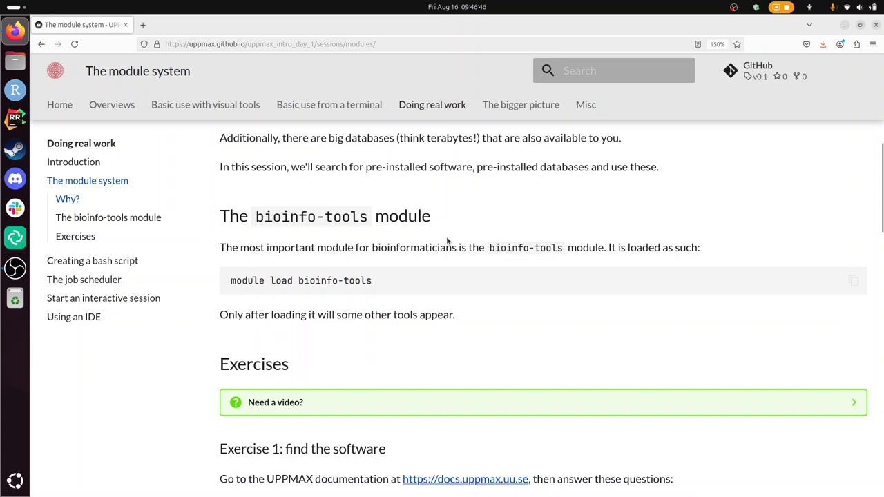
scroll(down, 3)
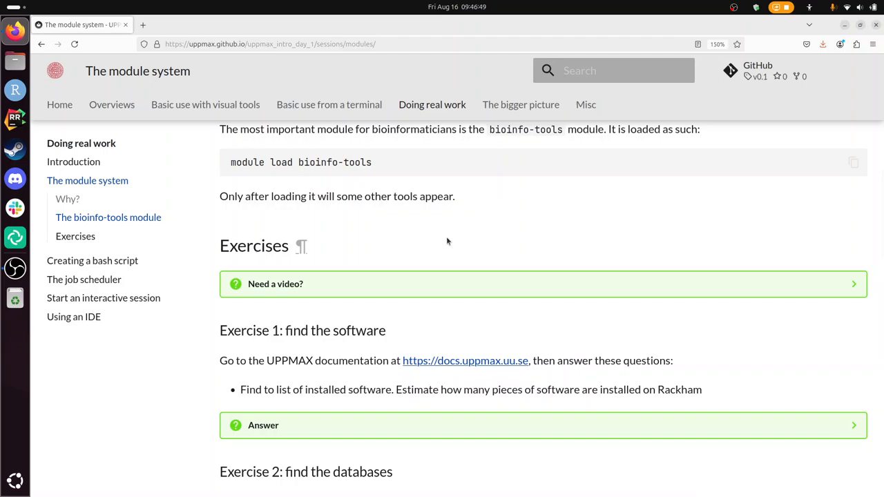
scroll(down, 3)
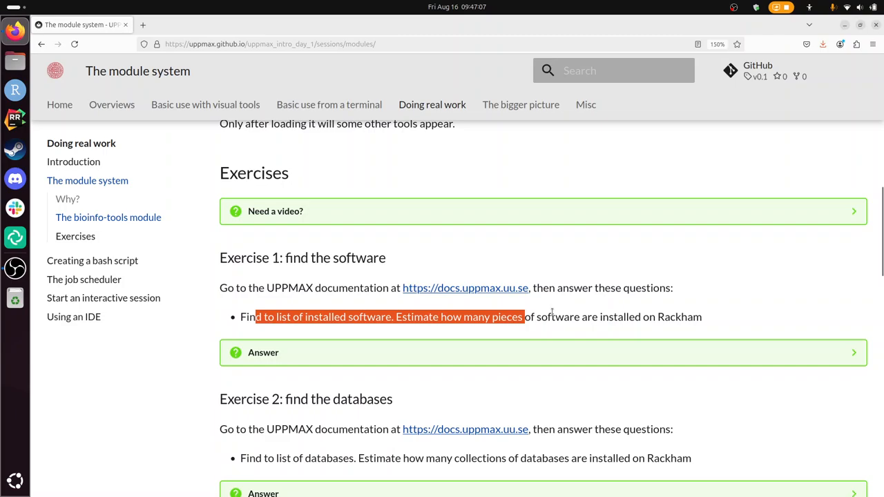
click(551, 316)
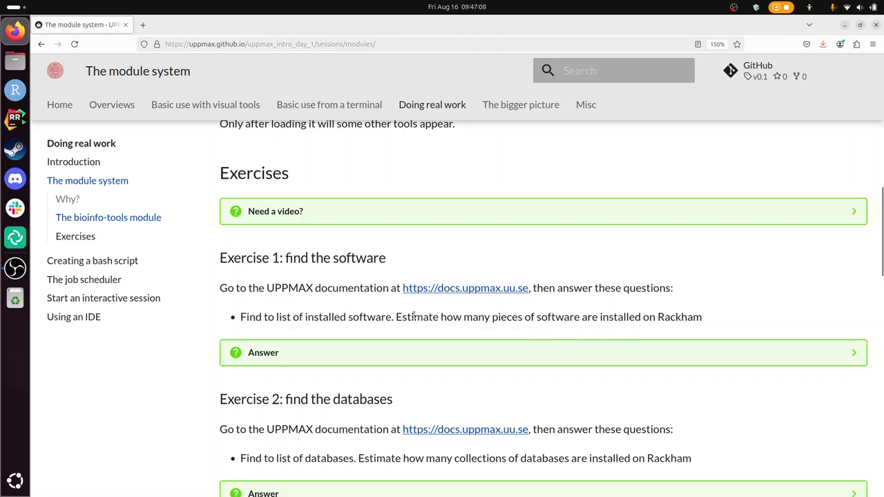
drag(402, 317, 676, 317)
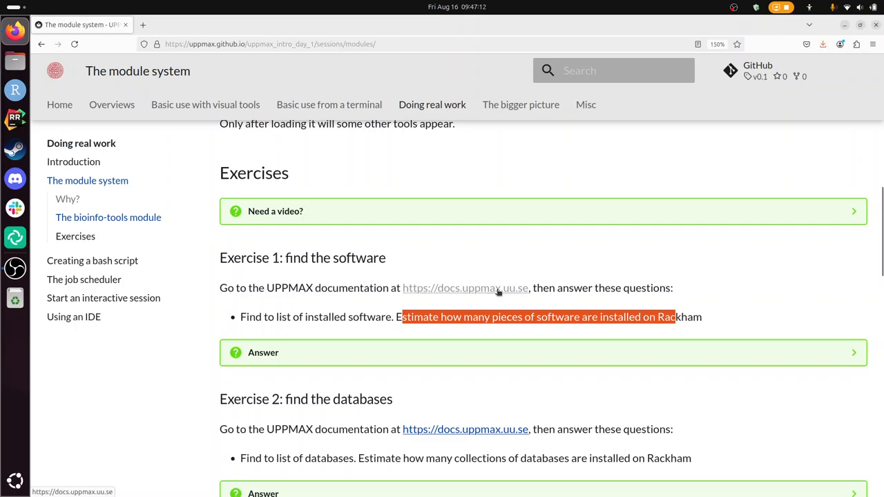
- Search the UPPMAX docs for 'software' and open the Software page's installed software table
click(464, 288)
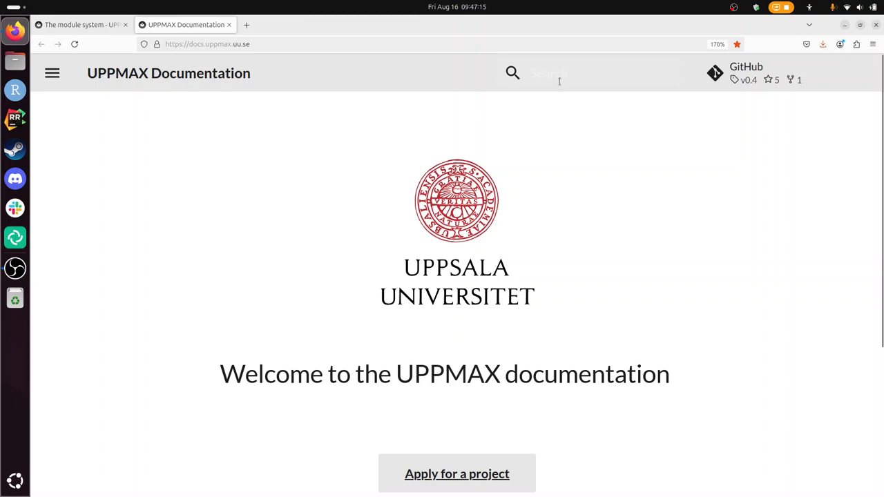
text(software)
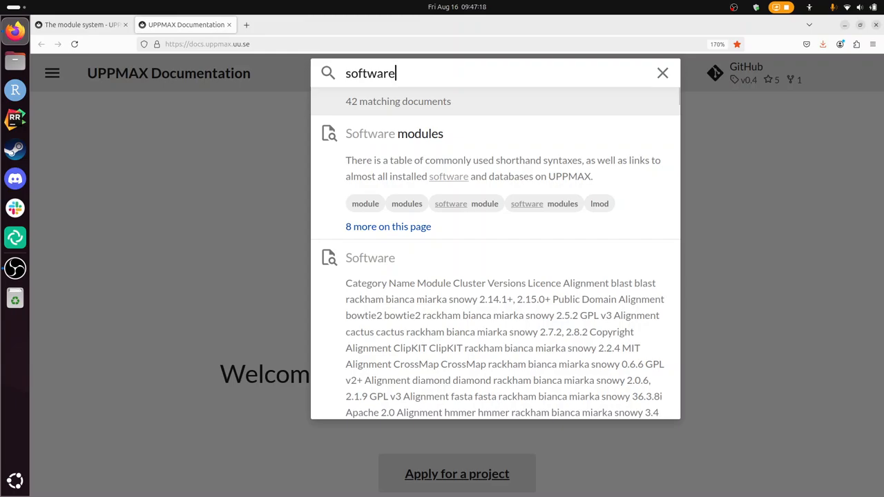
click(394, 133)
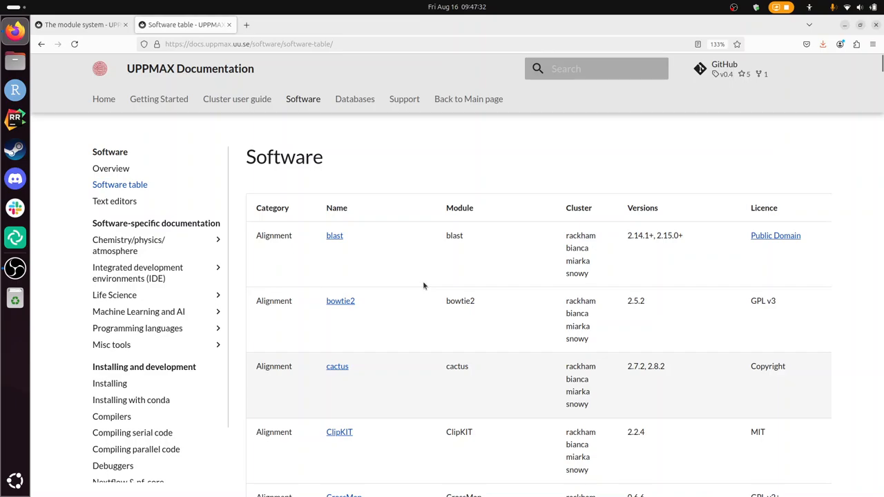
scroll(down, 3)
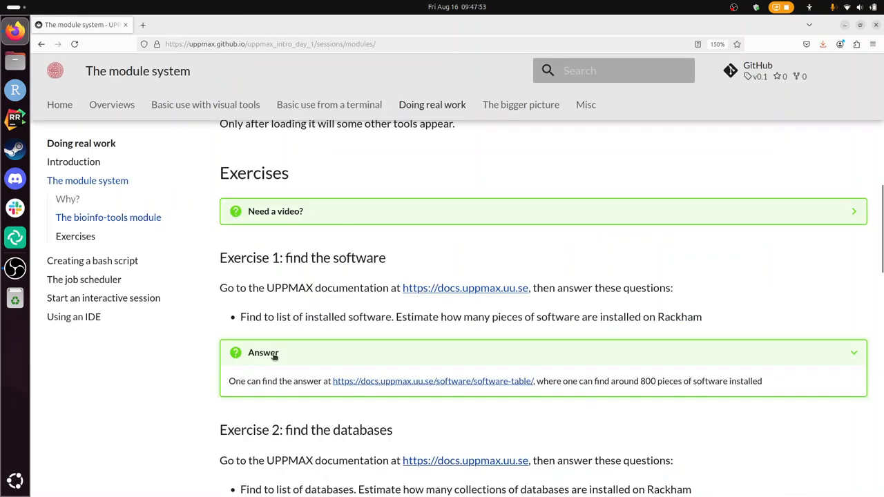
- Scroll to Exercise 1's answer showing about 800 installed pieces of software
scroll(down, 3)
text(database)
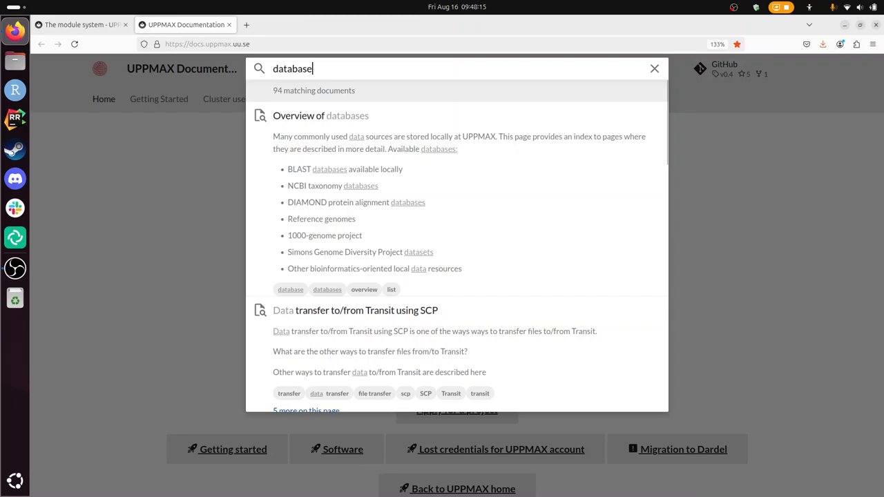
- Open 'Overview of databases' from the 'database' search results, listing about 7 collections
click(320, 116)
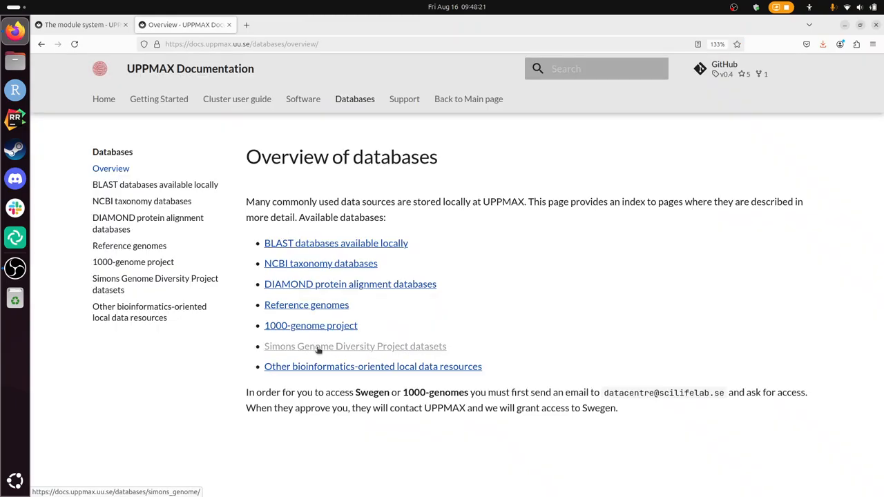
mouse_move(403, 256)
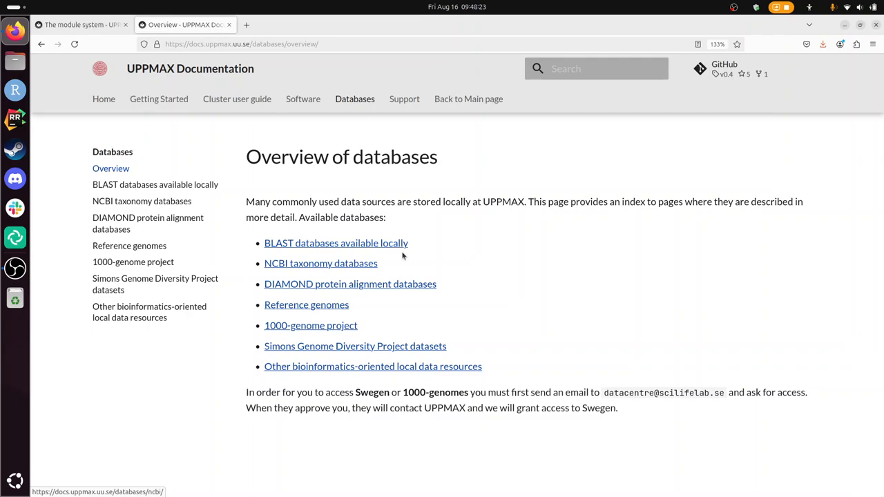
click(335, 242)
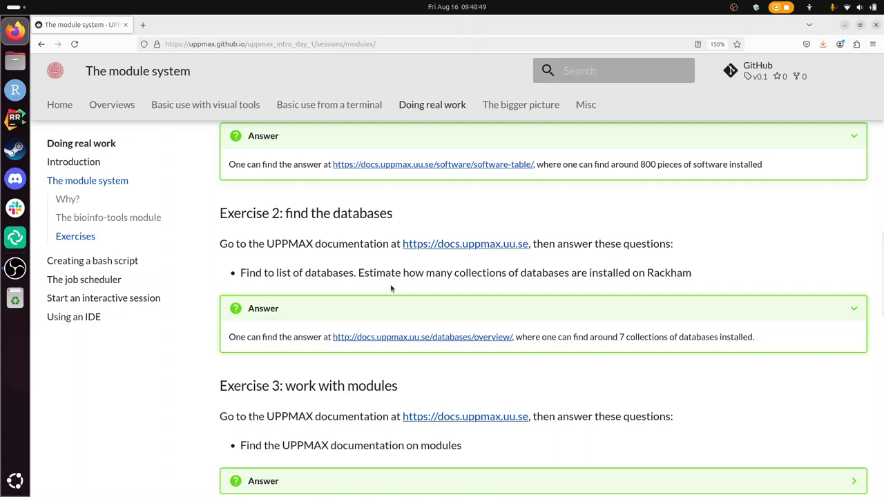
- Scroll past the Exercise 2 answer to Exercise 3 and open the Modules docs
scroll(down, 3)
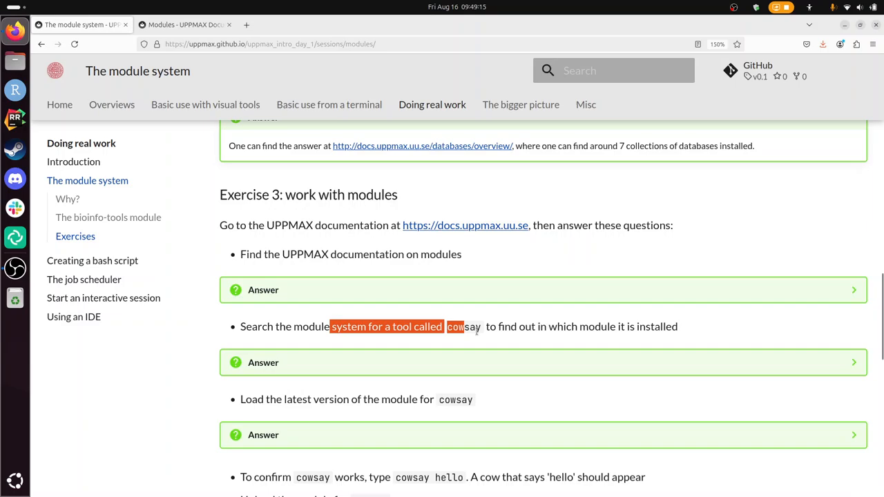
click(599, 327)
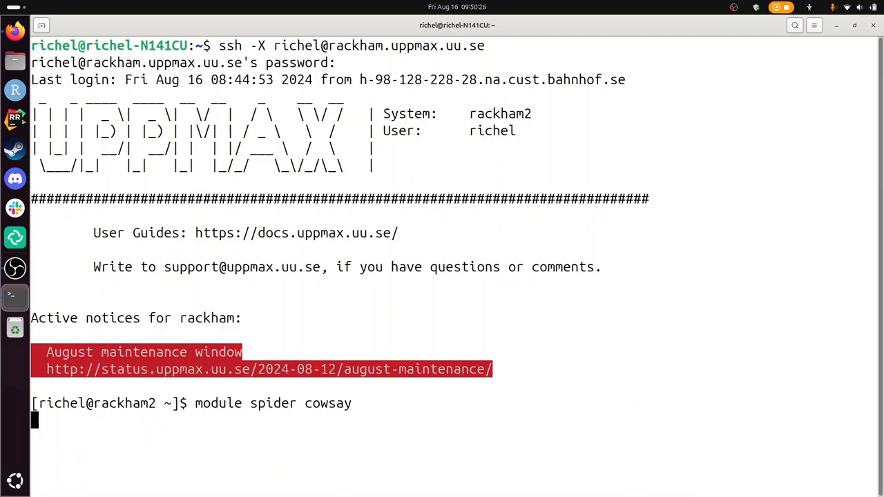
- Enter 'module load cowsay/3.03' at the Rackham terminal prompt
double_click(273, 403)
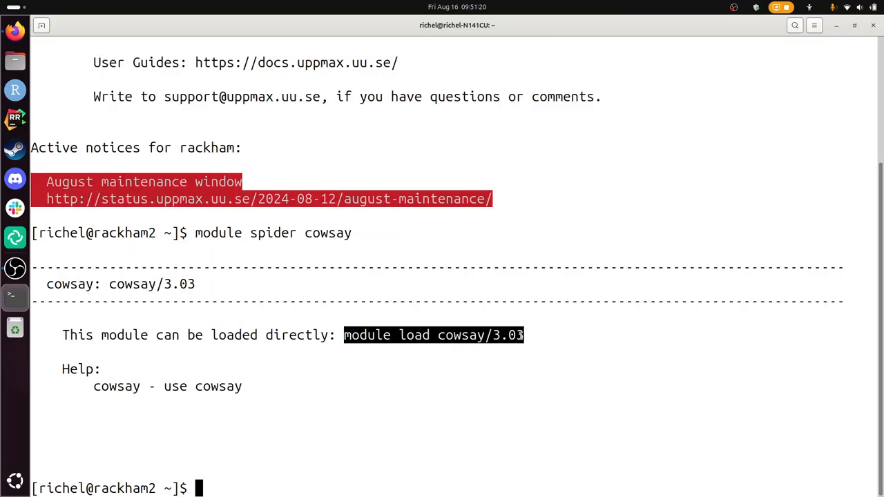
text(module load cowsay/3.03)
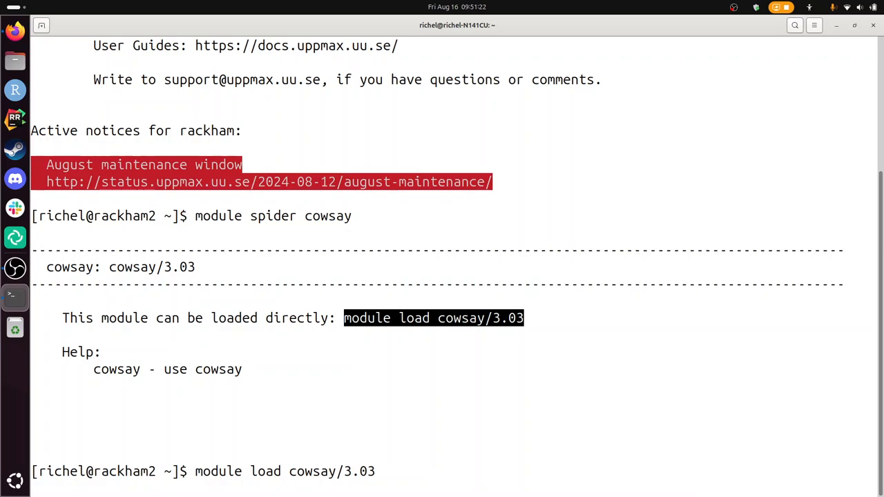
click(76, 24)
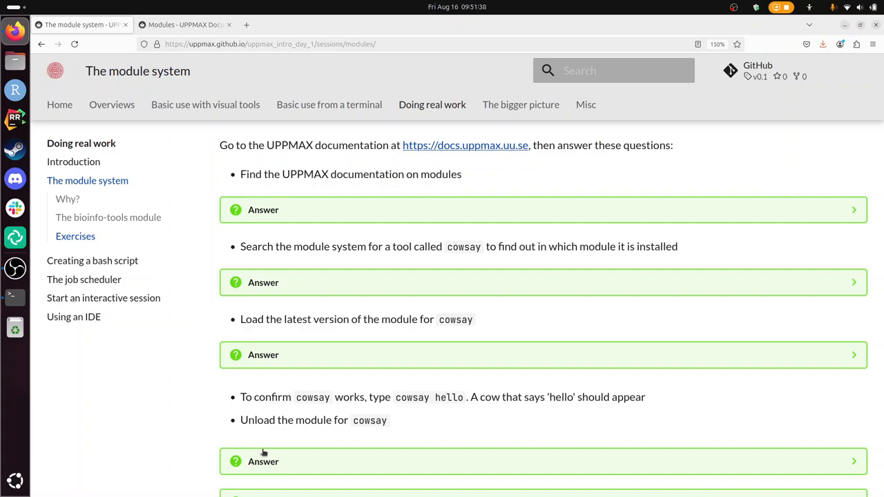
- Reveal the answer for unloading the cowsay module in Exercise 3
click(183, 24)
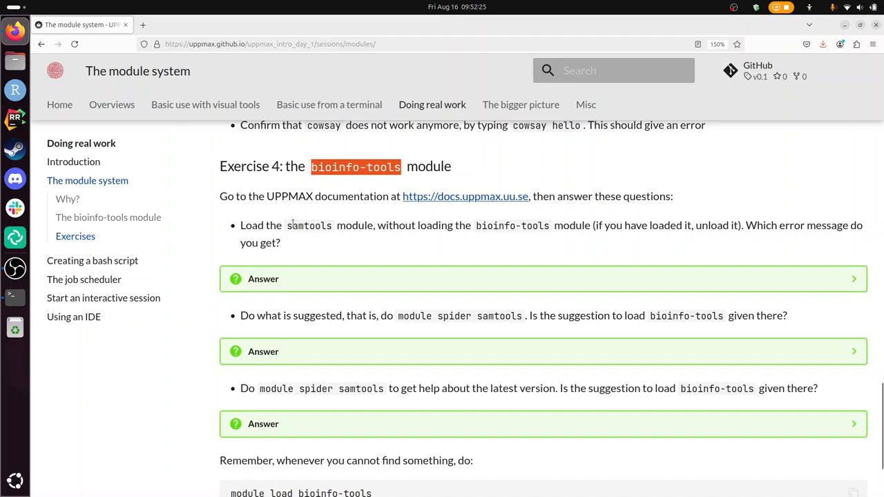
mouse_move(345, 200)
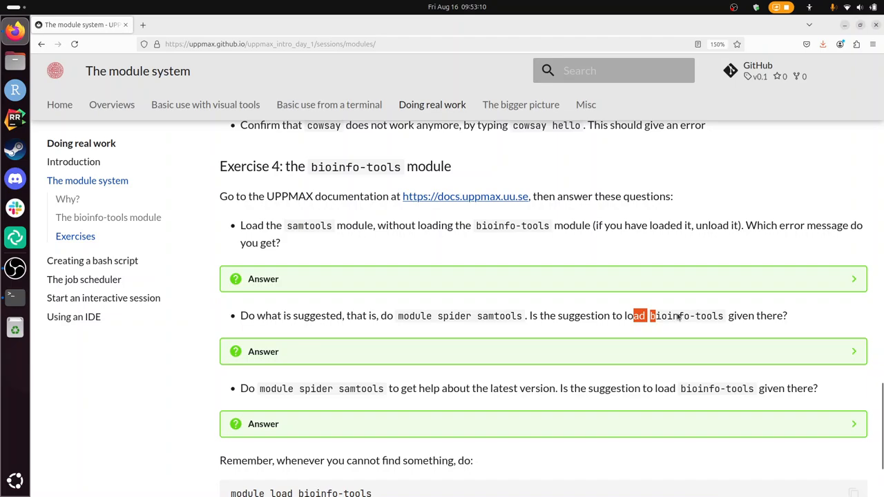
- Return to the terminal's module spider samtools results, listing versions up to 1.20
click(16, 297)
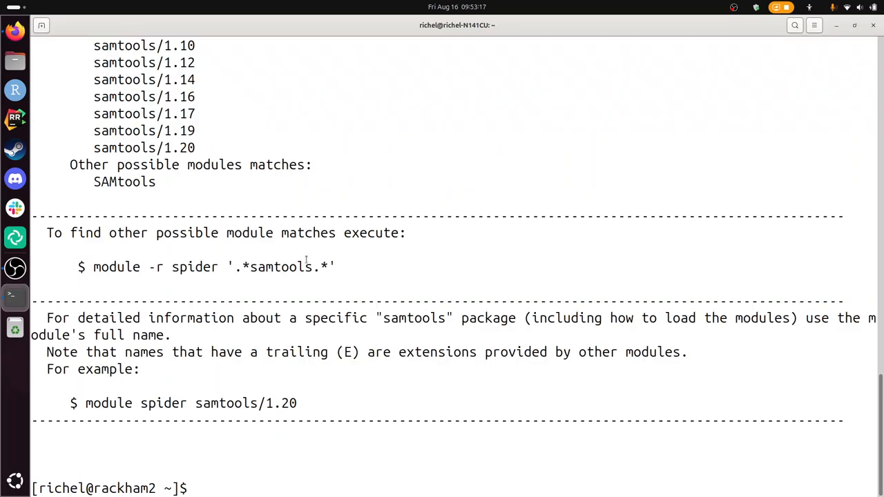